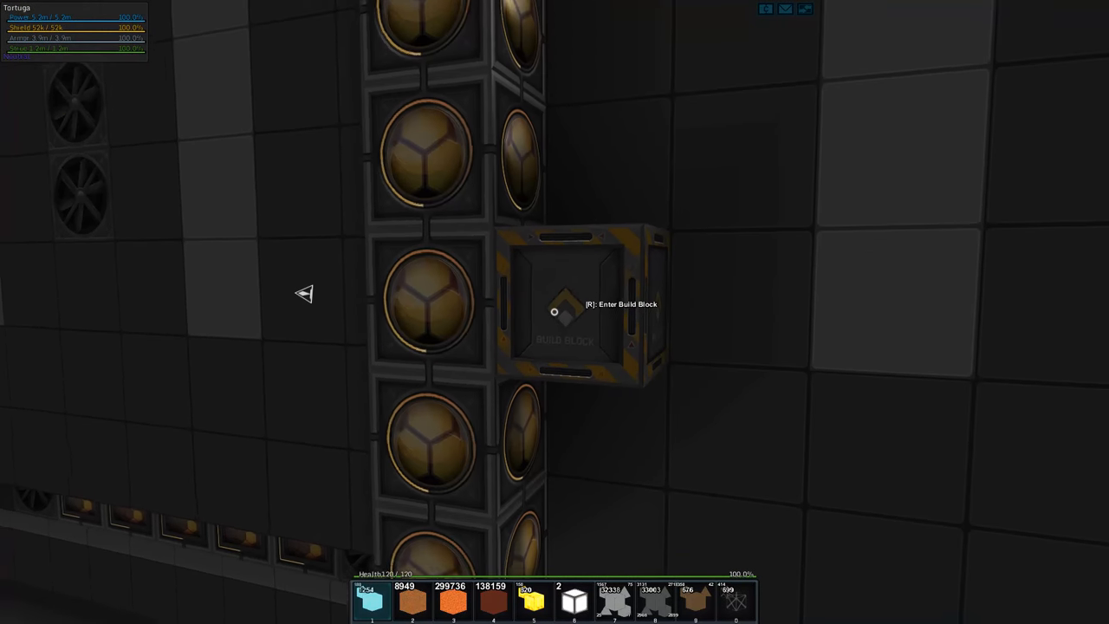
Interact with the build block while walking past the station's machinery walls.
{"action": "key", "text": "r"}
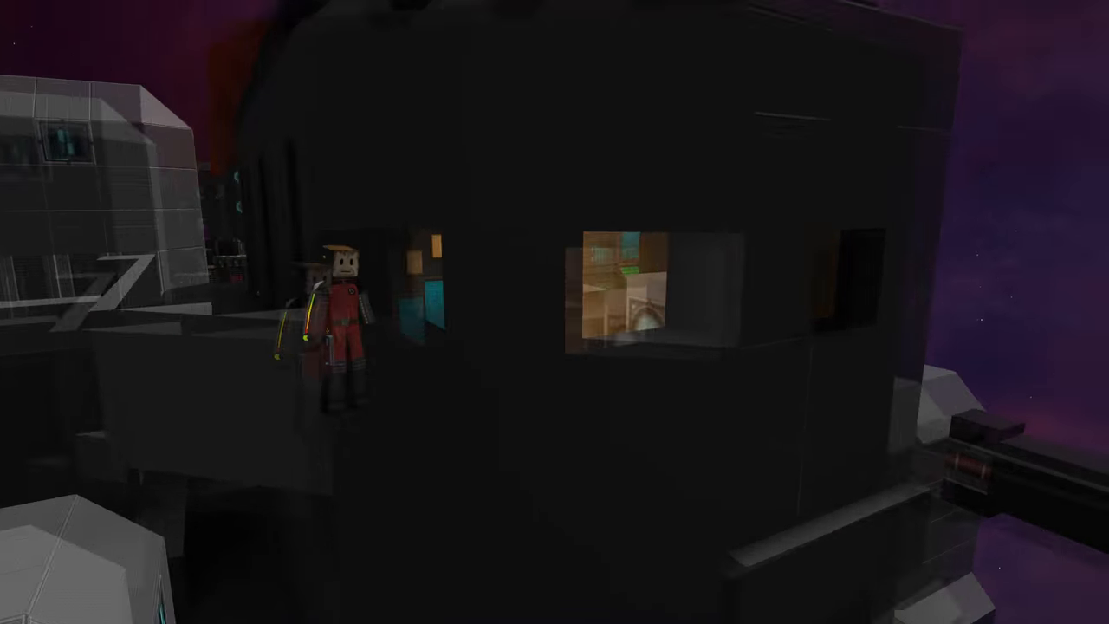
{"action": "mouse_move", "coordinate": [555, 312]}
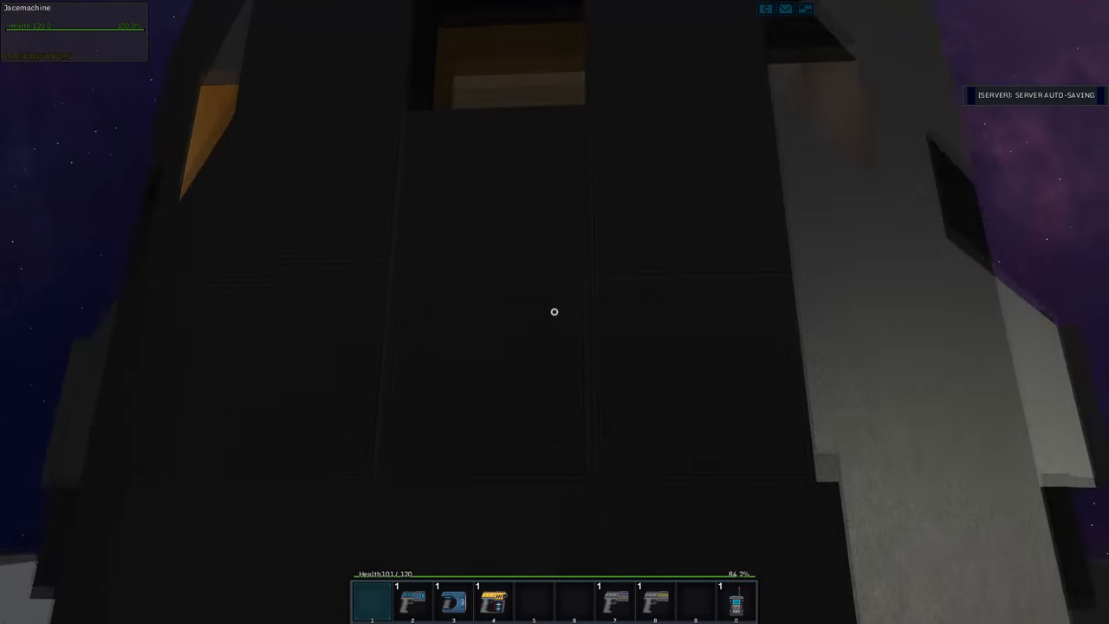
{"action": "mouse_move", "coordinate": [555, 312]}
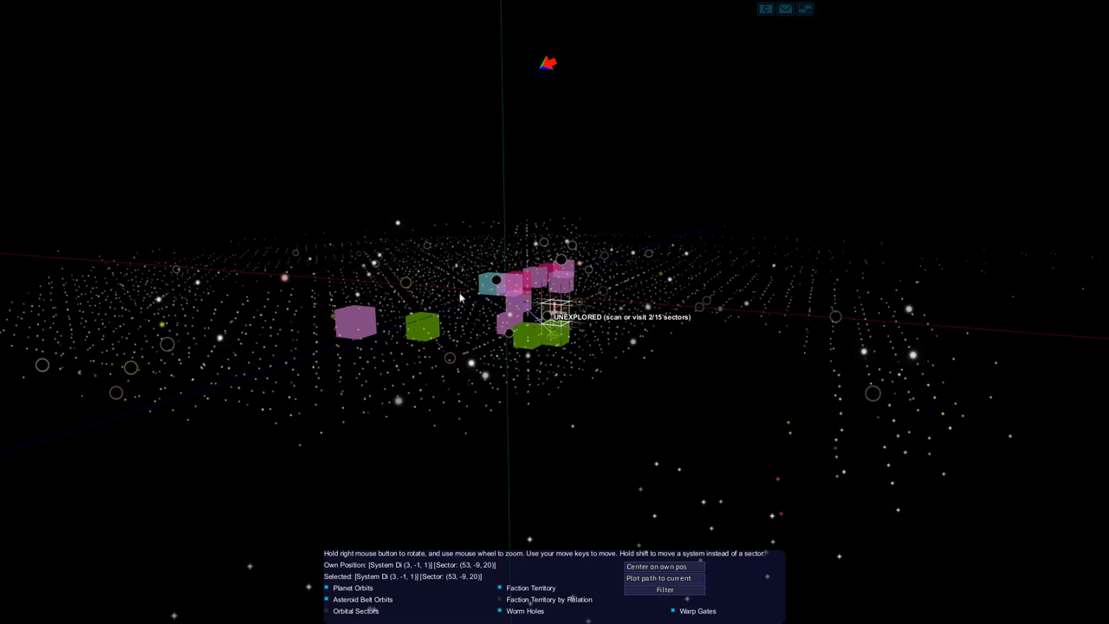
Set a navigation target from the Navigation Options list and fly toward DSY Executive Williams' ship.
{"action": "scroll", "scroll_direction": "up", "scroll_amount": 3}
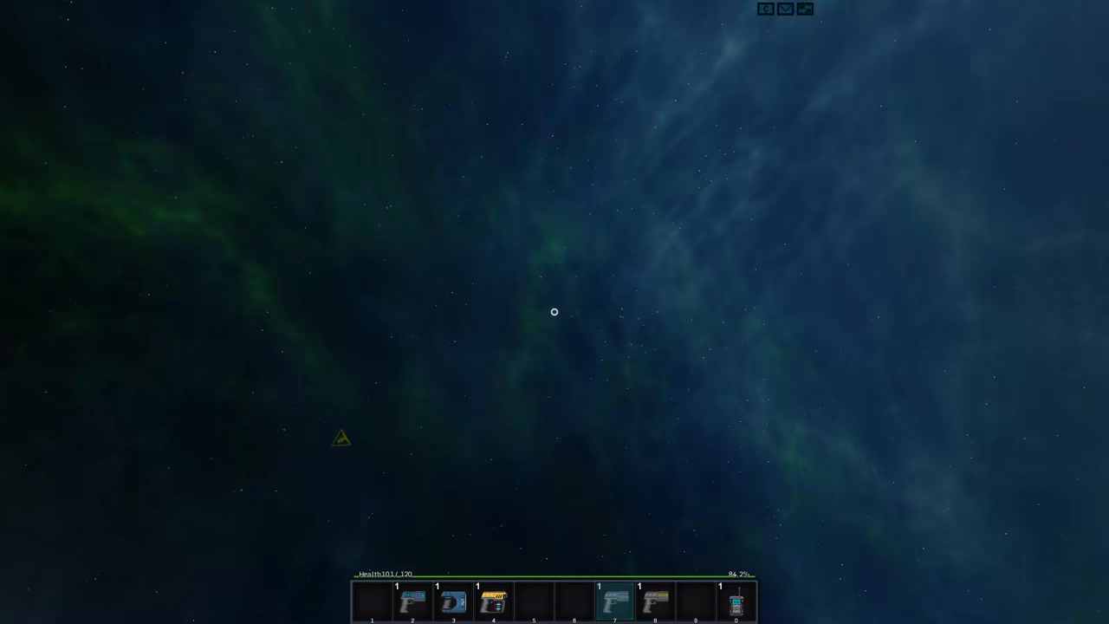
{"action": "left_click", "coordinate": [430, 7]}
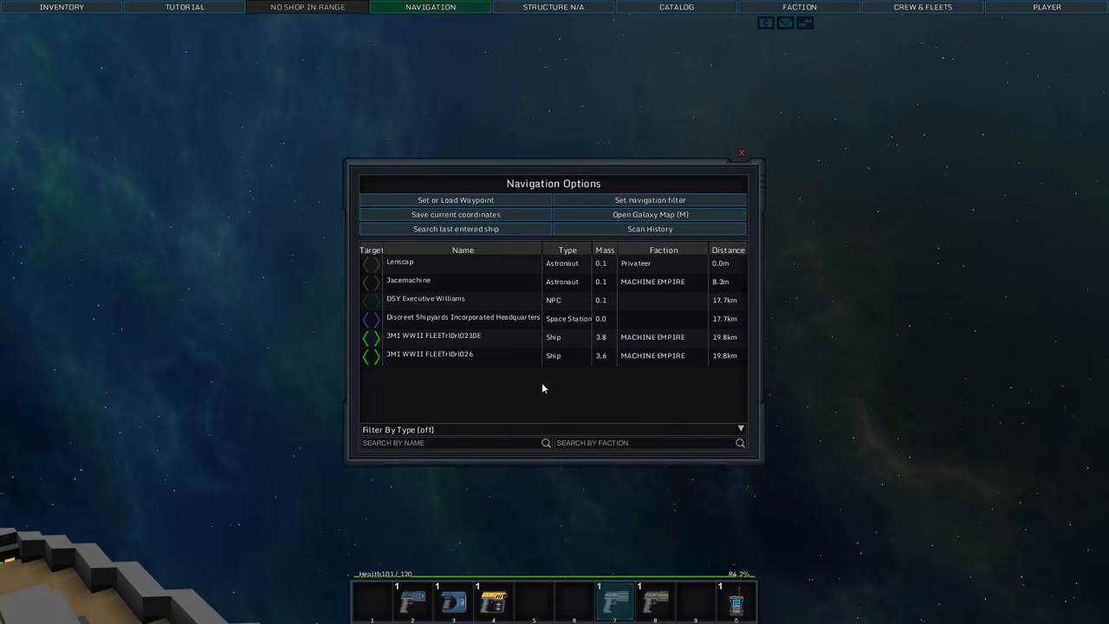
{"action": "left_click", "coordinate": [740, 153]}
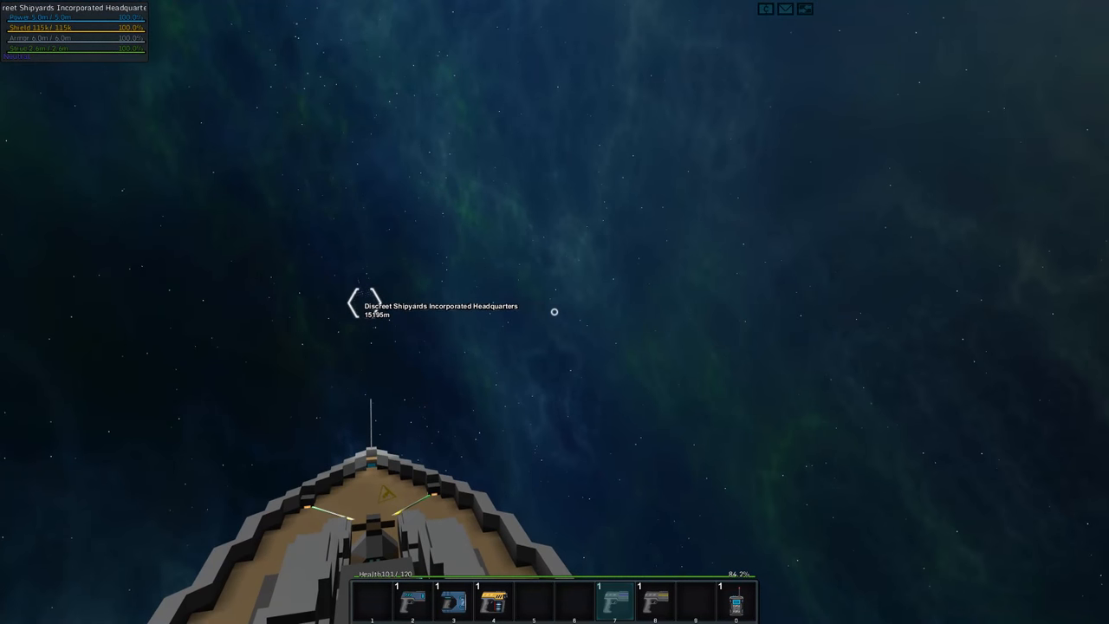
{"action": "left_click", "coordinate": [430, 7]}
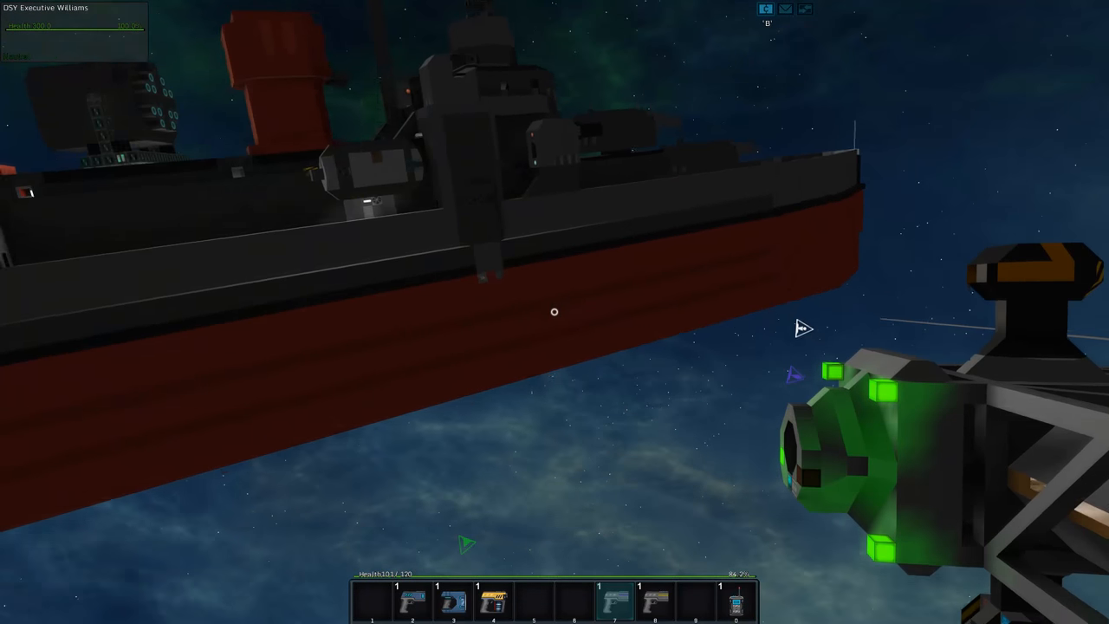
{"action": "mouse_move", "coordinate": [804, 316]}
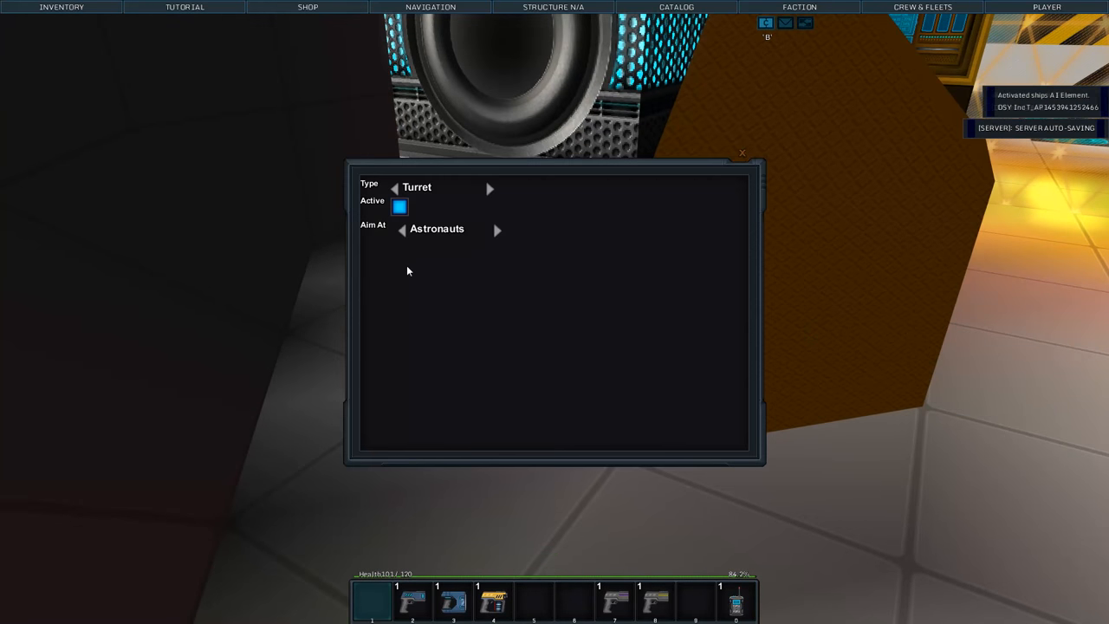
Confirm the AI module as an active turret aiming at astronauts.
{"action": "left_click", "coordinate": [742, 152]}
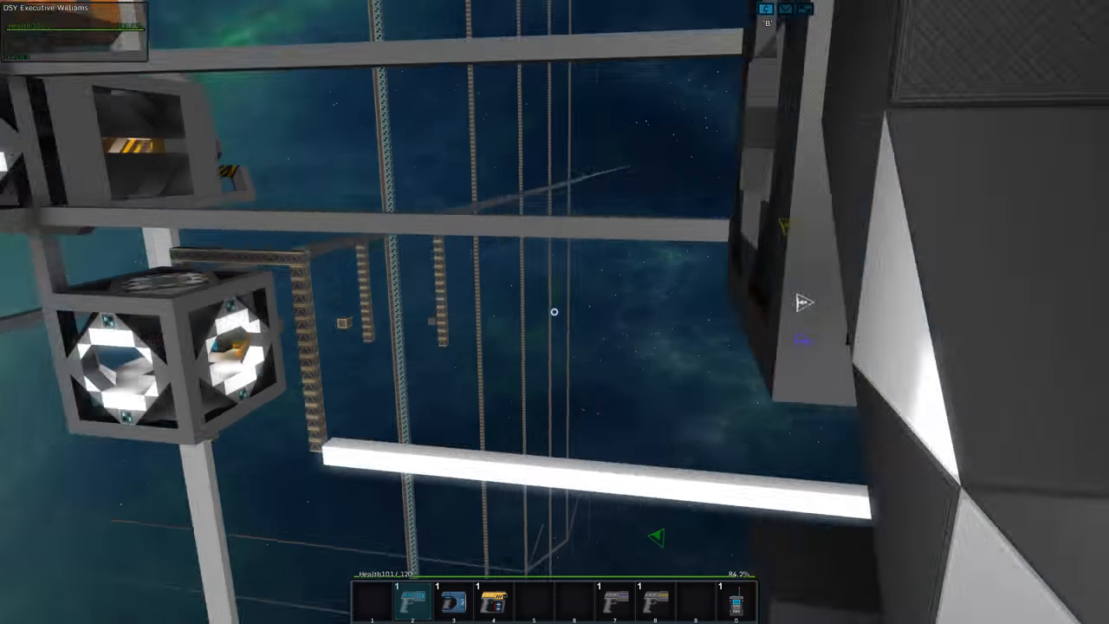
{"action": "mouse_move", "coordinate": [555, 312]}
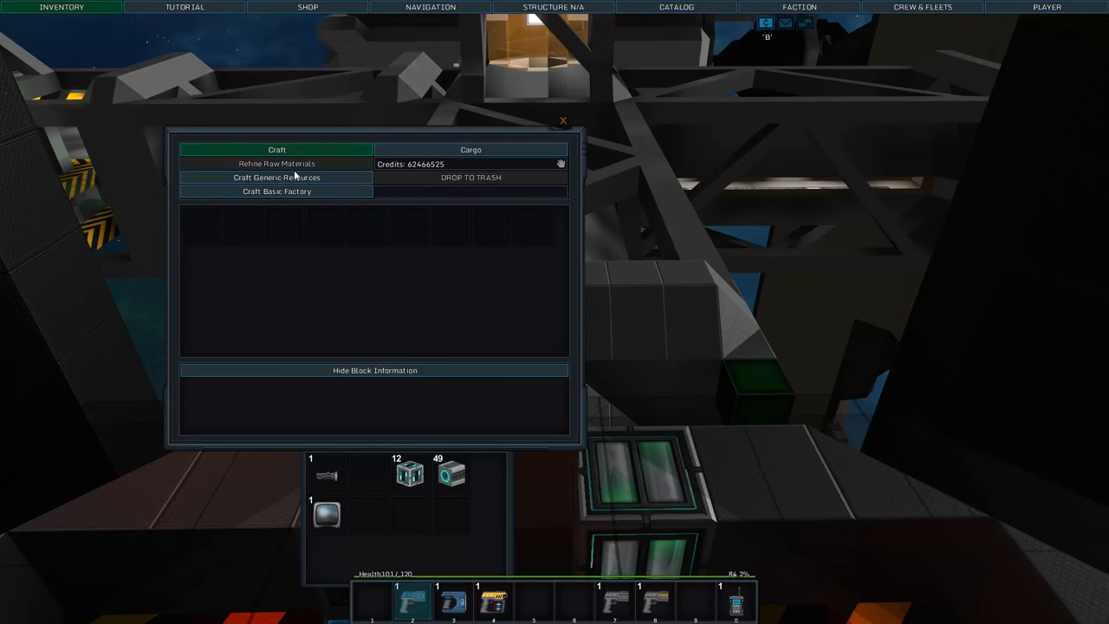
Browse the Craft General Materials recipes in the factory's Craft tab.
{"action": "left_click", "coordinate": [277, 191]}
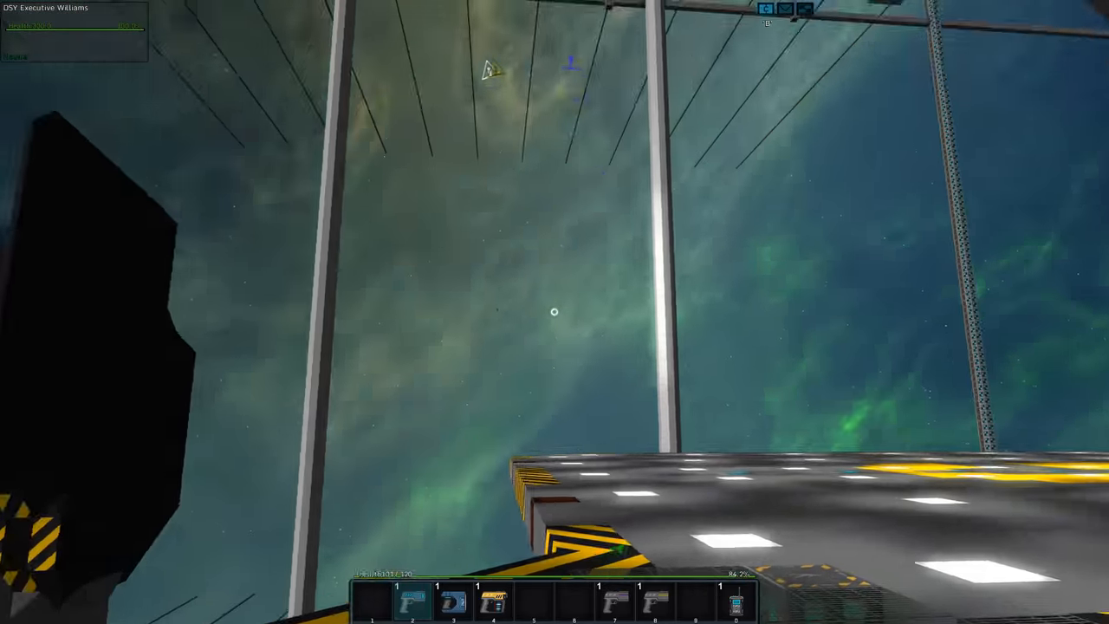
{"action": "mouse_move", "coordinate": [554, 312]}
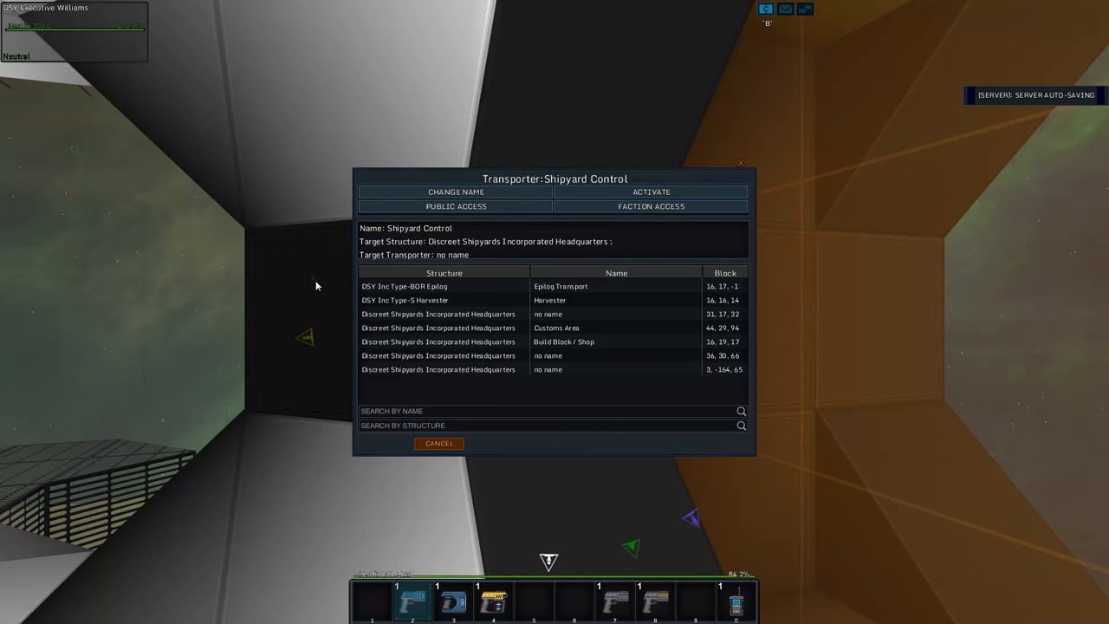
{"action": "mouse_move", "coordinate": [318, 292]}
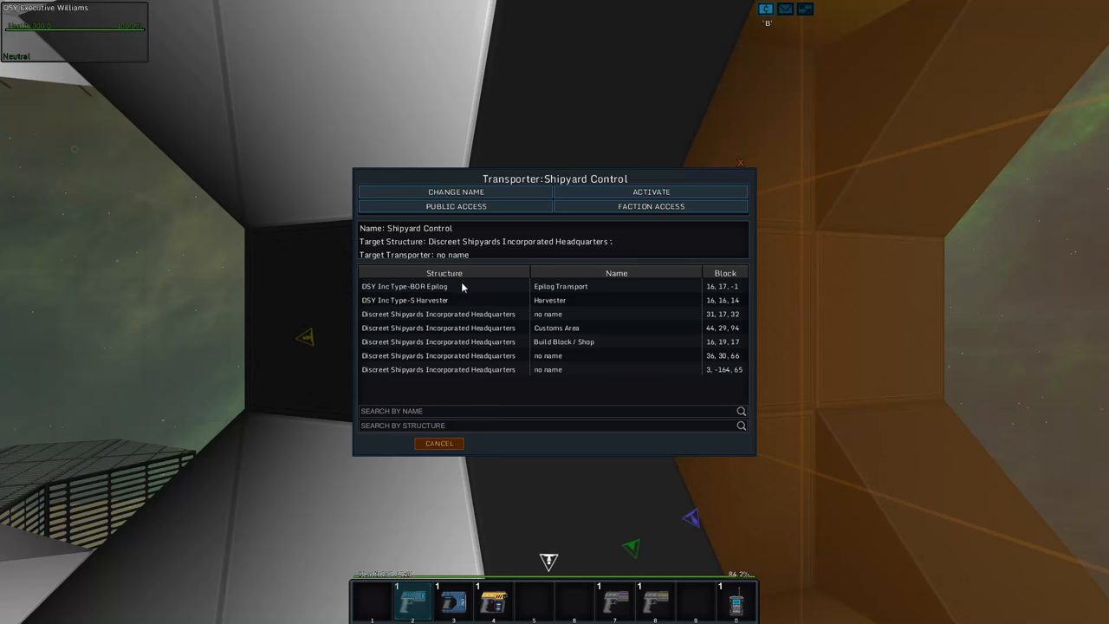
Set the Epilog Transport on the DSY Inc Type-BOR Epilog as destination and close the window.
{"action": "left_click", "coordinate": [402, 286]}
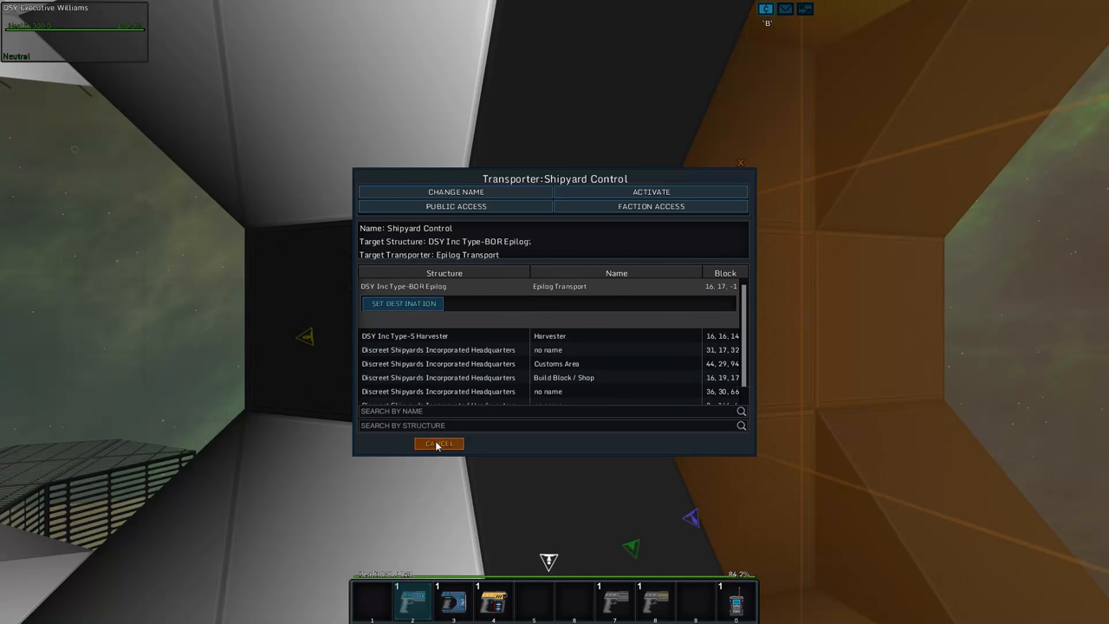
{"action": "left_click", "coordinate": [438, 444]}
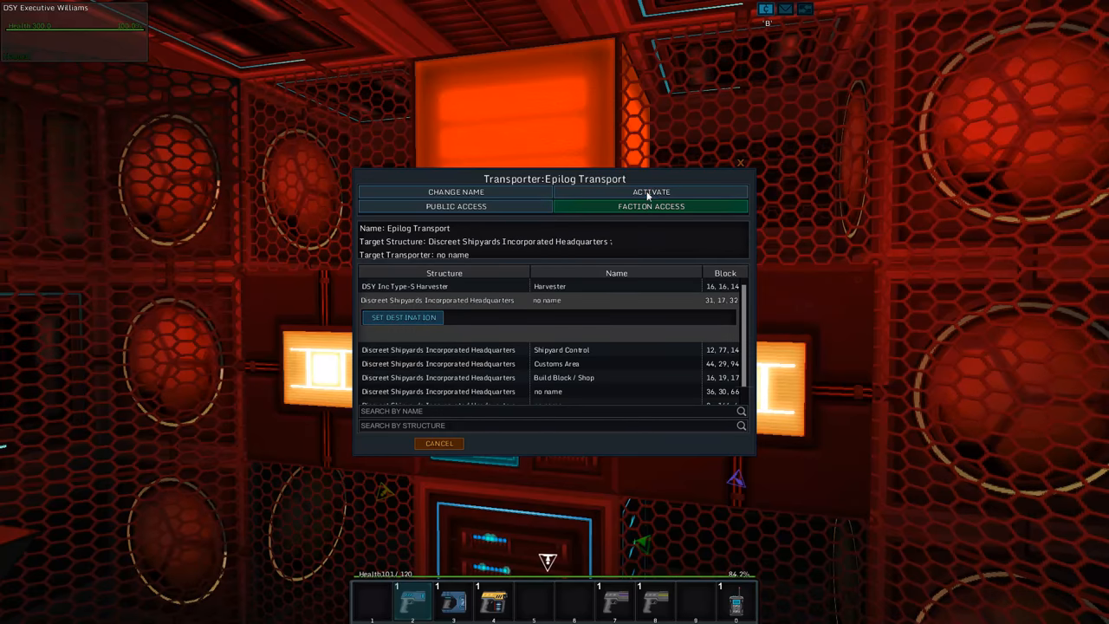
Set the unnamed headquarters transporter as the Epilog Transport's destination.
{"action": "left_click", "coordinate": [439, 444]}
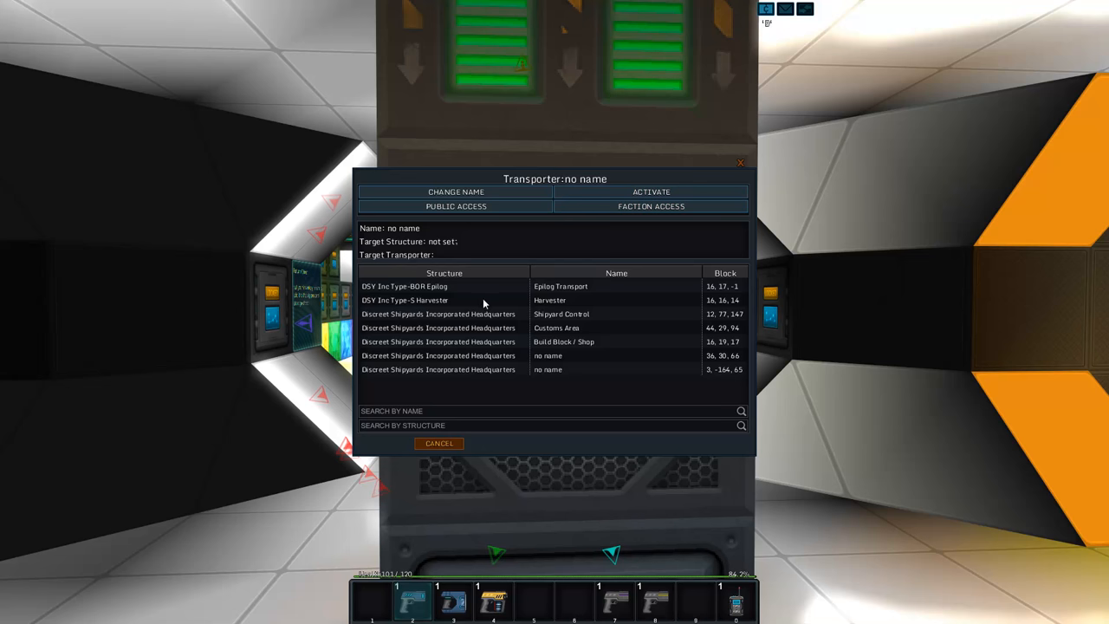
{"action": "mouse_move", "coordinate": [488, 343]}
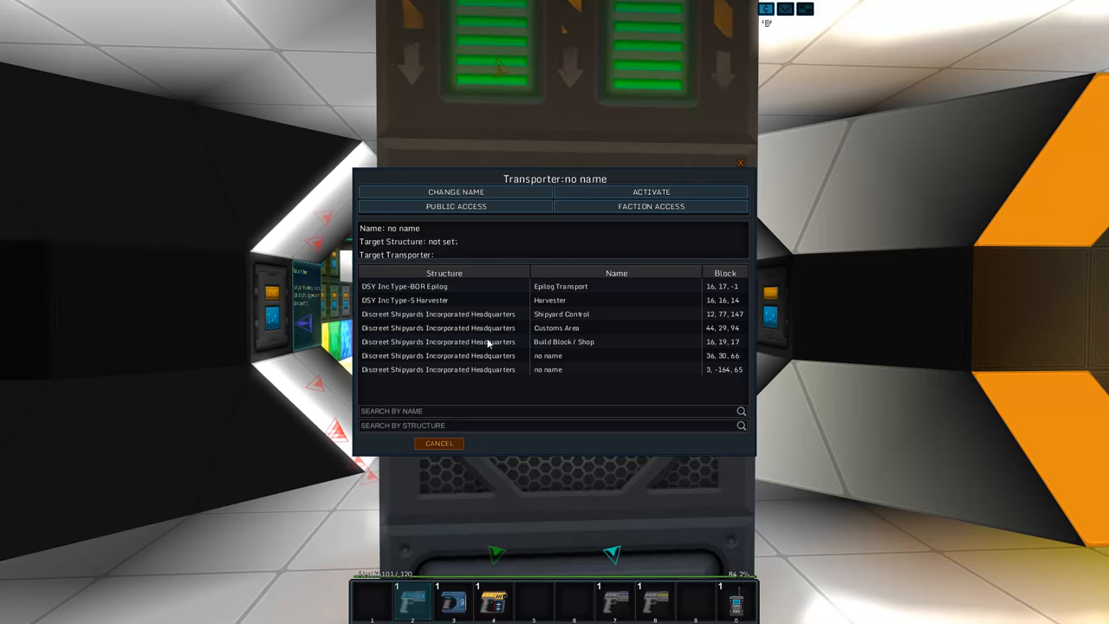
{"action": "mouse_move", "coordinate": [494, 333]}
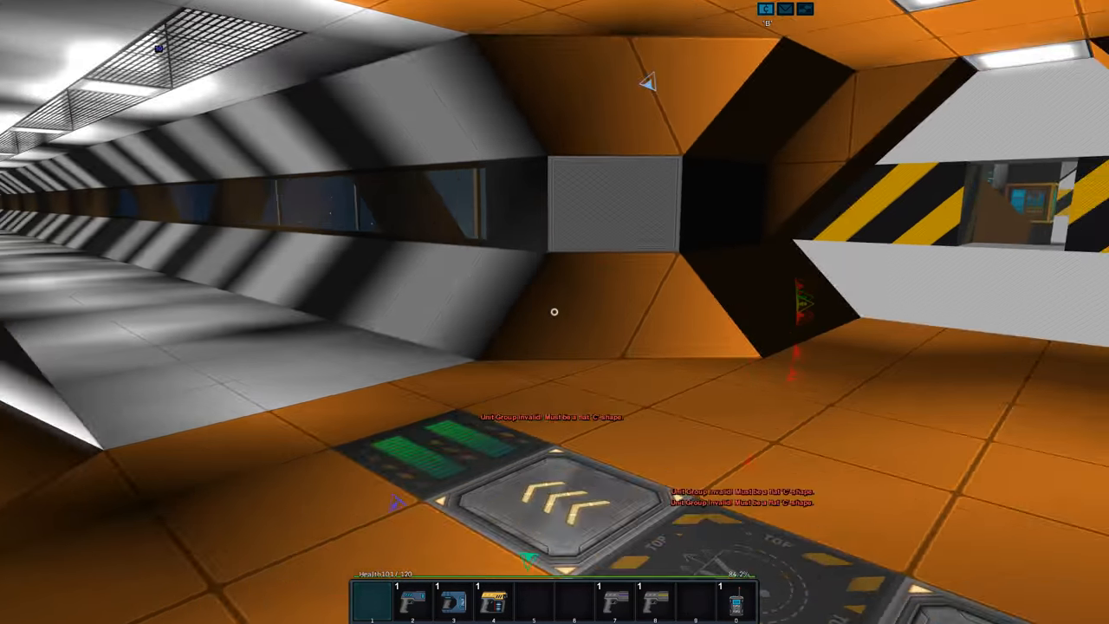
{"action": "mouse_move", "coordinate": [555, 311]}
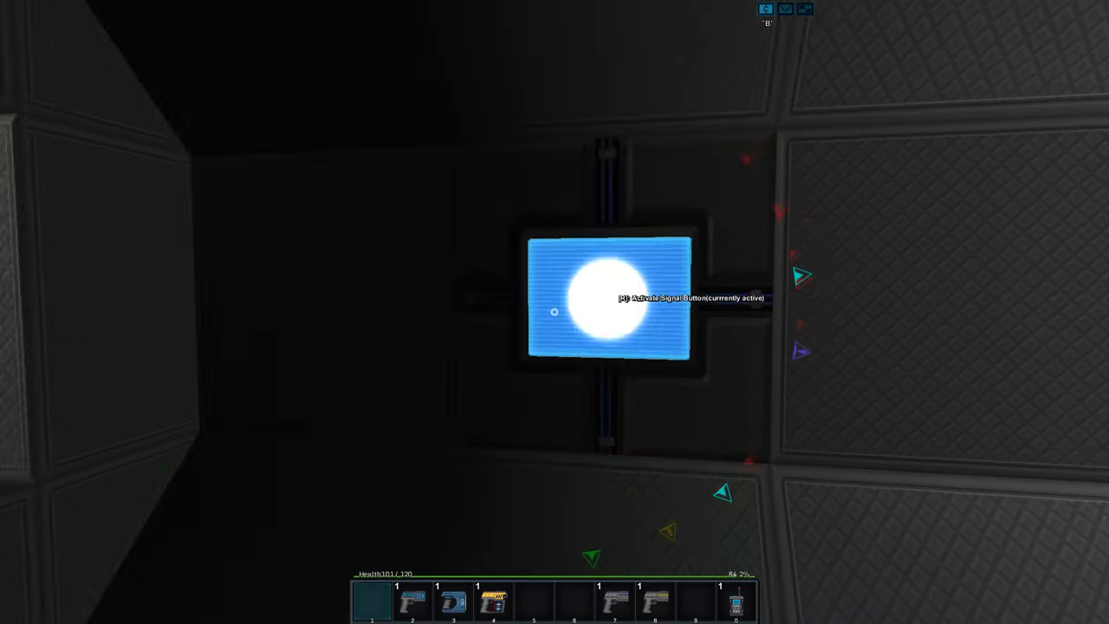
{"action": "mouse_move", "coordinate": [555, 312]}
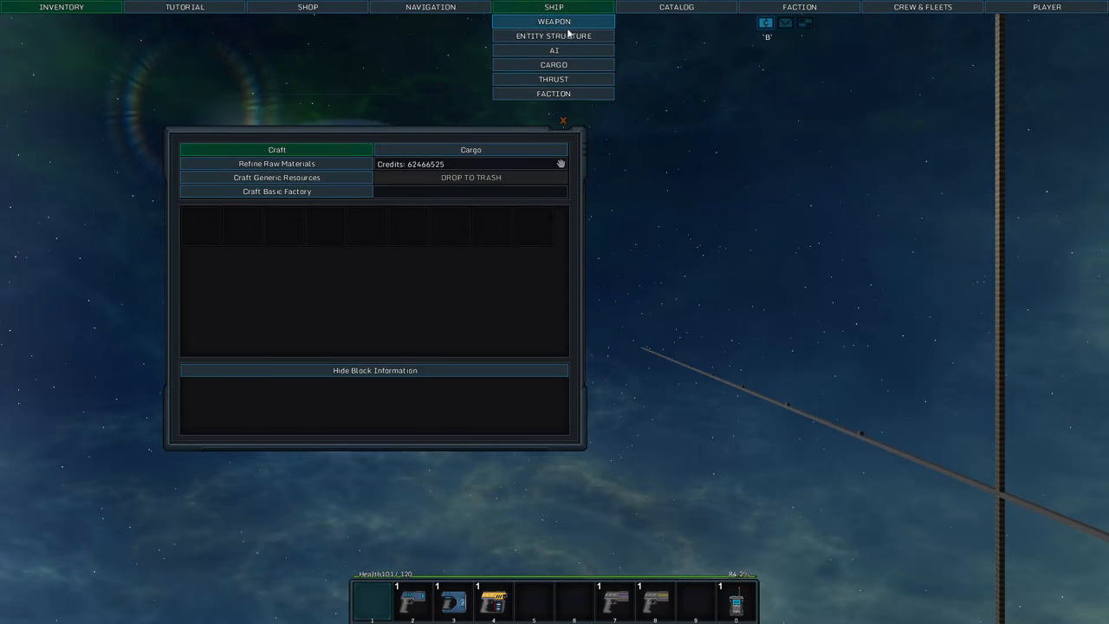
Close the crafting panel and approach the raider fighter's ship core.
{"action": "left_click", "coordinate": [554, 34]}
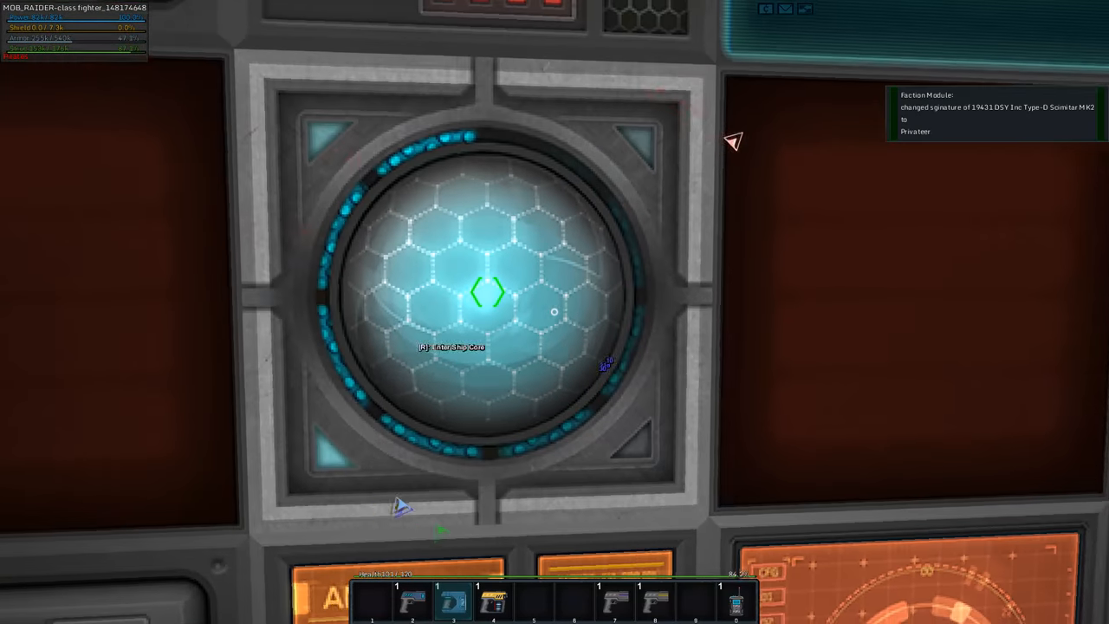
Enter the MOB_RAIDER fighter in Build Mode from its ship core.
{"action": "key", "text": "r"}
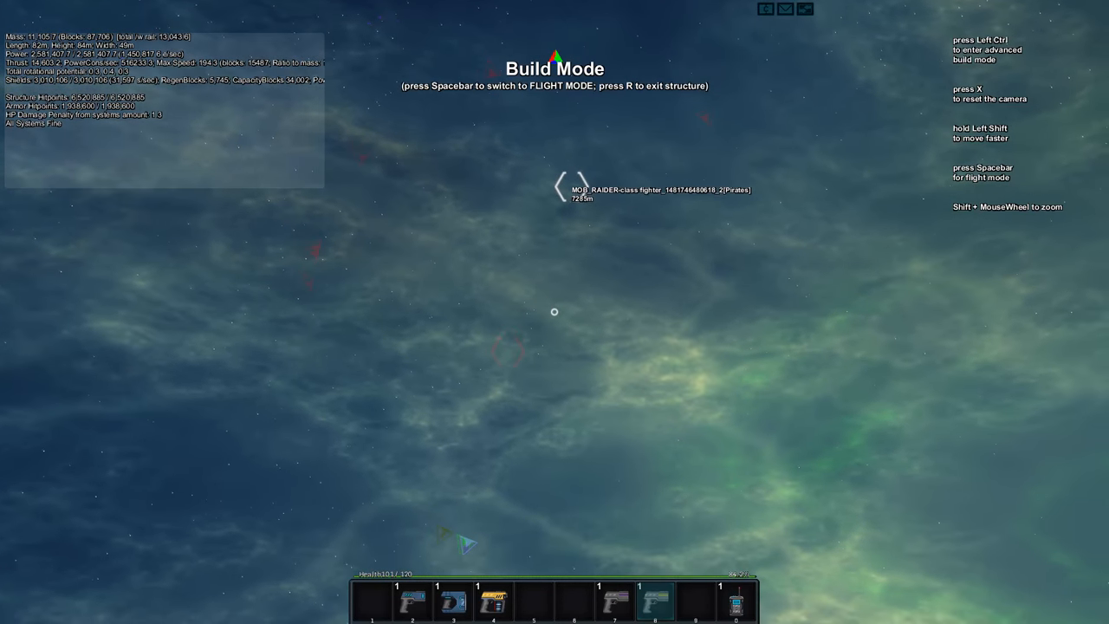
Switch the raider fighter into Flight Mode and head for the companion's ship.
{"action": "key", "text": "space"}
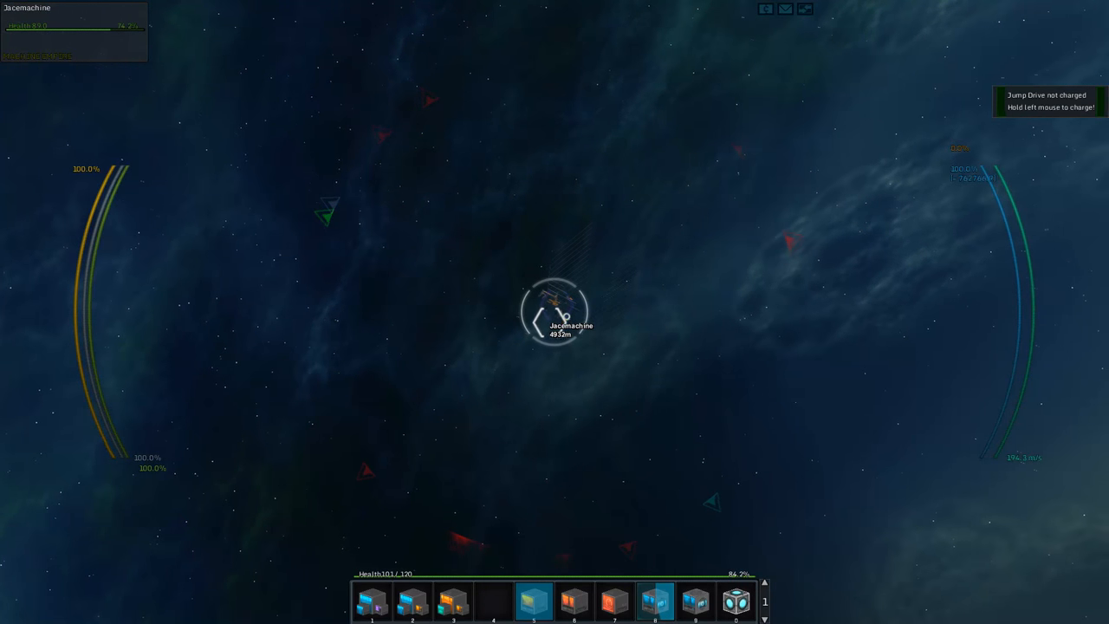
Choose the shipyard headquarters station waypoint from the Navigation Options list.
{"action": "left_click", "coordinate": [430, 7]}
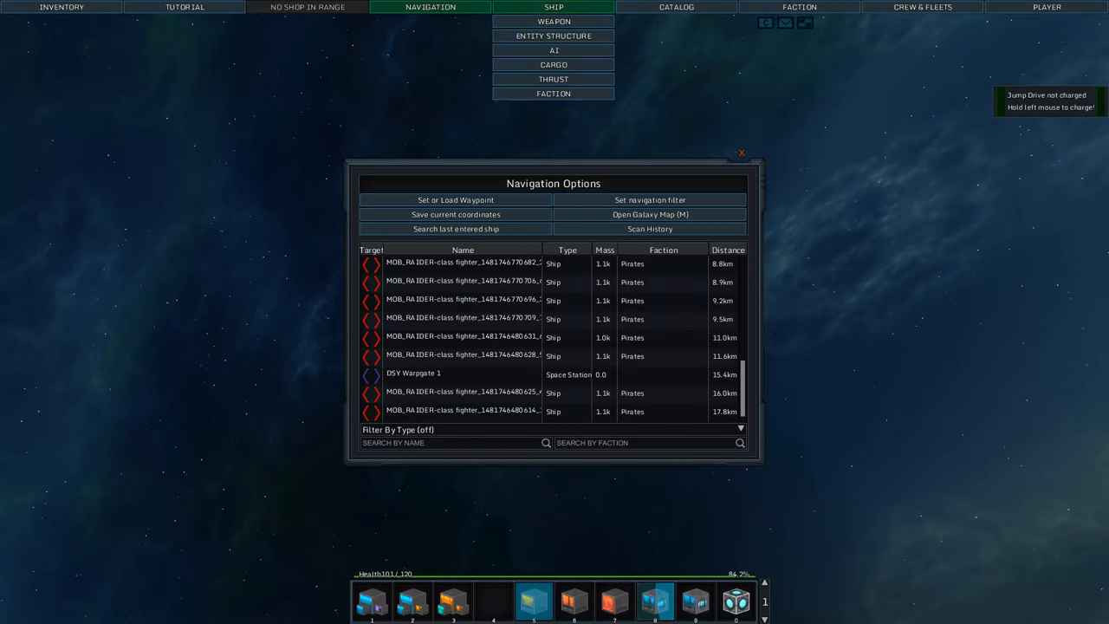
{"action": "left_click", "coordinate": [741, 152]}
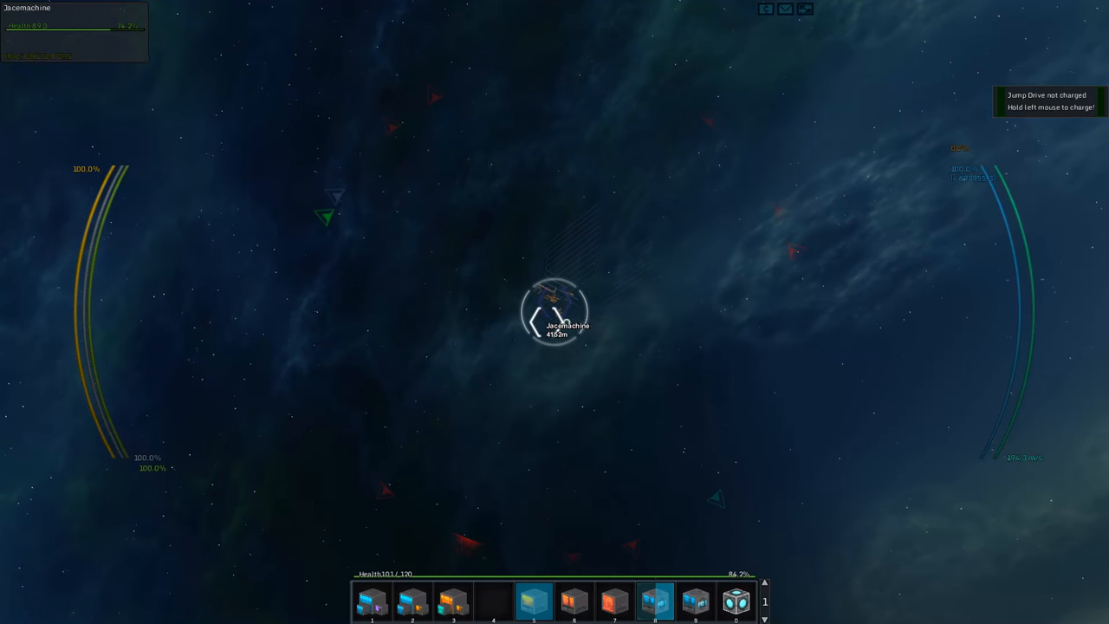
{"action": "left_click", "coordinate": [430, 7]}
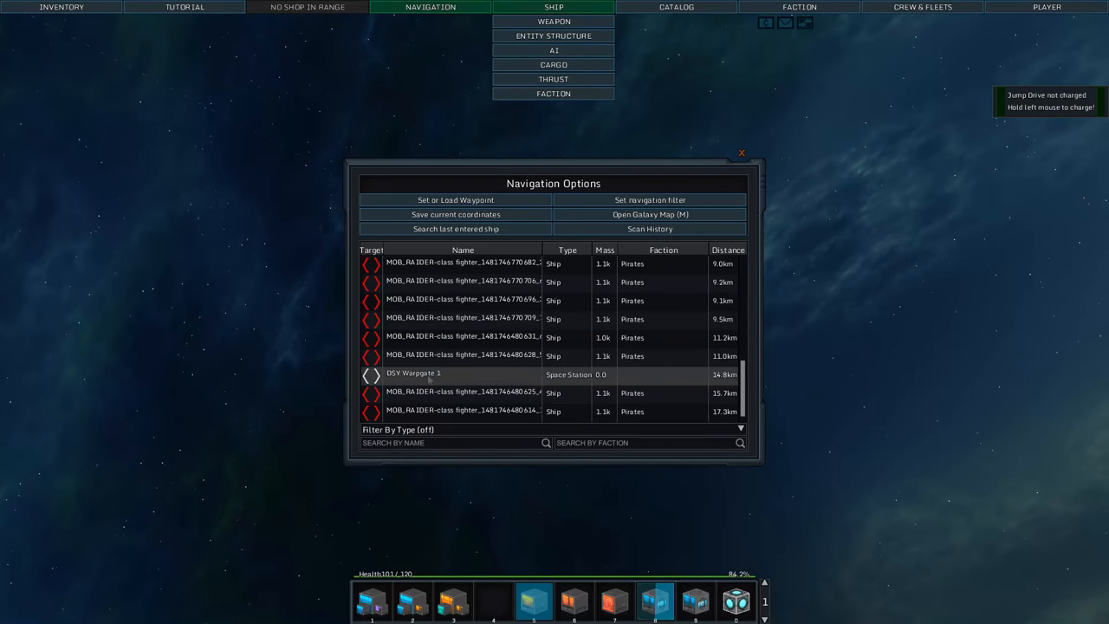
{"action": "left_click", "coordinate": [741, 153]}
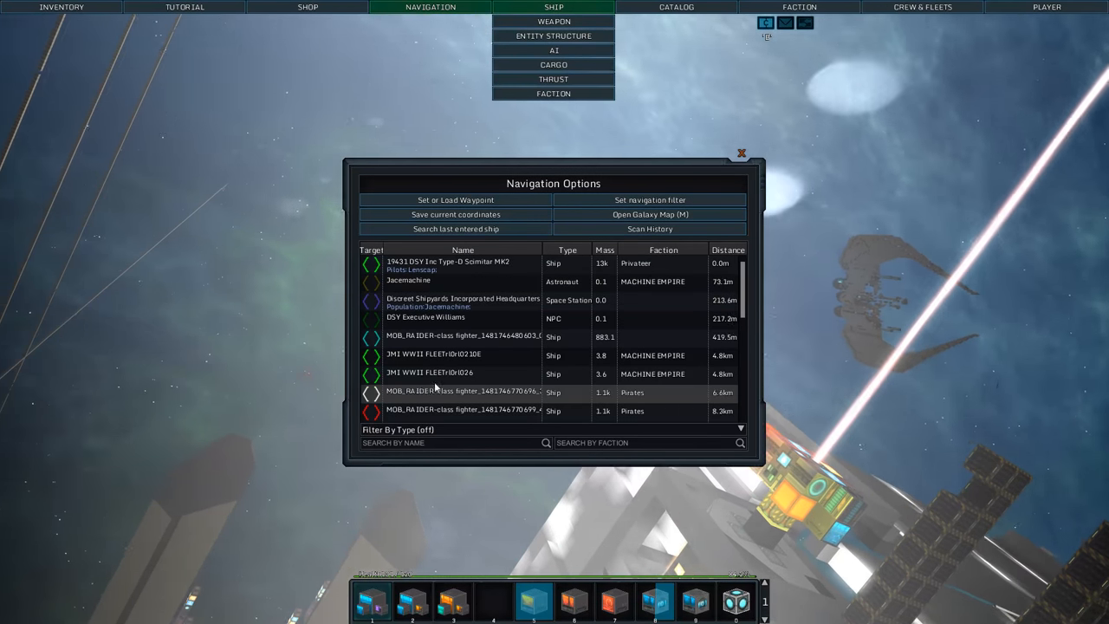
Close the Navigation Options window and fly the fighter alongside the station, then trigger the jump.
{"action": "left_click", "coordinate": [742, 153]}
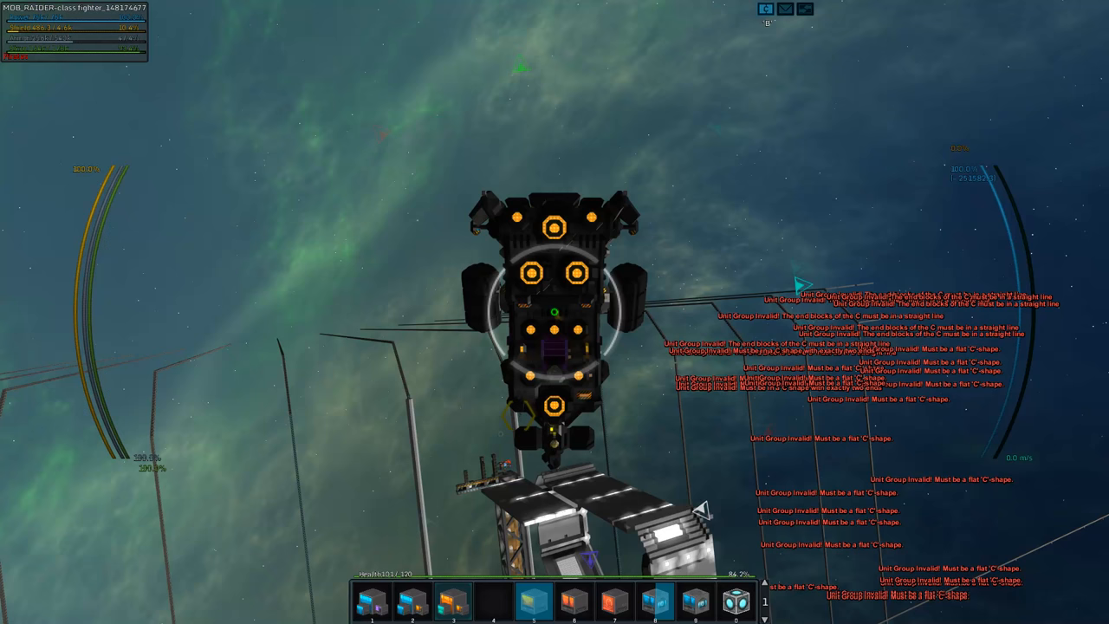
{"action": "key", "text": "r"}
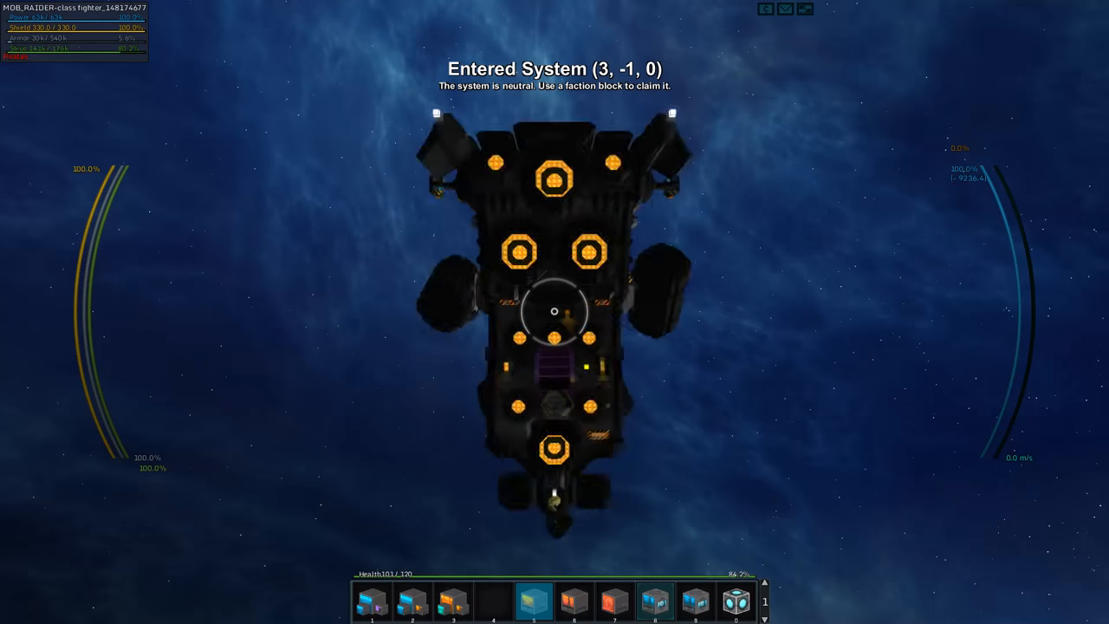
Activate the jump drive and arrive in neutral System (3, -1, 0).
{"action": "left_click", "coordinate": [429, 7]}
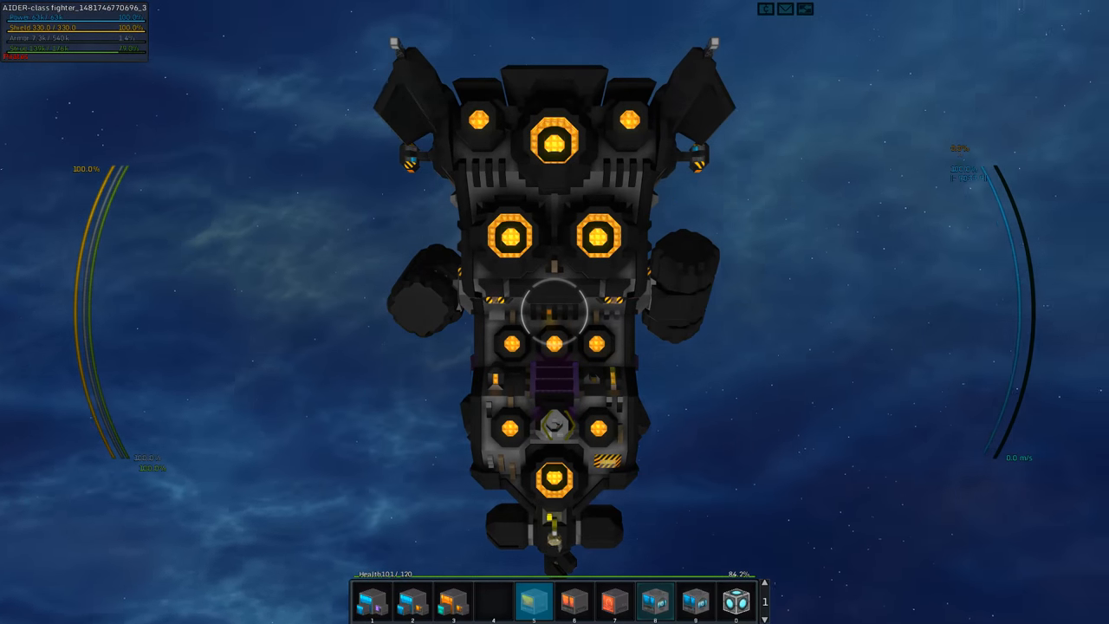
Take the fighter's controls at its core and look out from the cockpit view.
{"action": "left_click", "coordinate": [555, 312]}
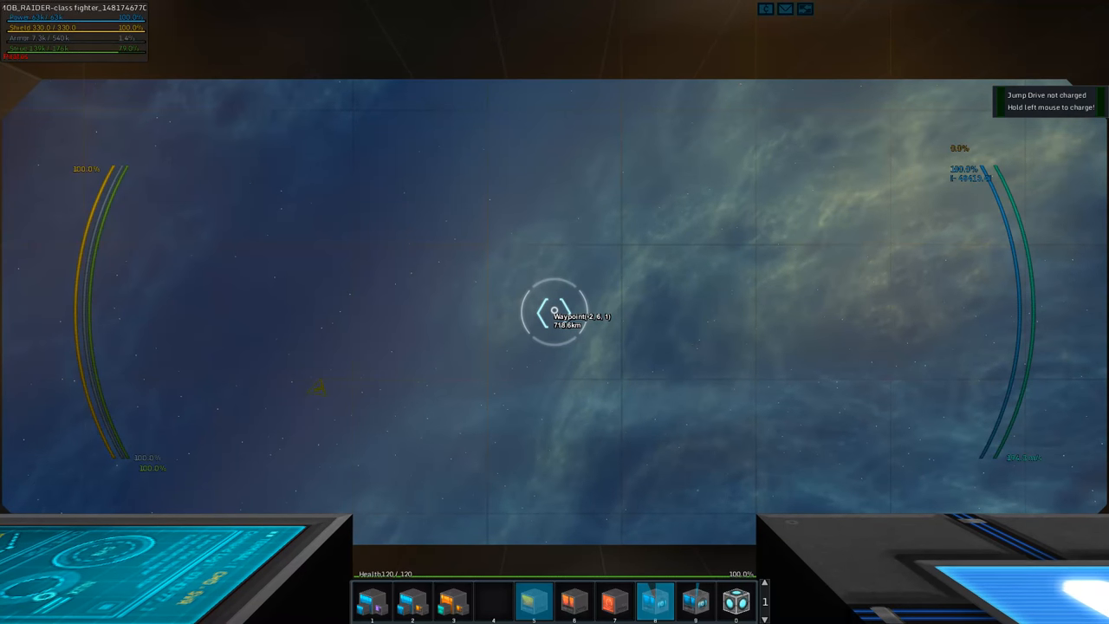
Return from build mode to flight and fly the fighter into neutral System (2, -1, 0).
{"action": "left_click", "coordinate": [430, 7]}
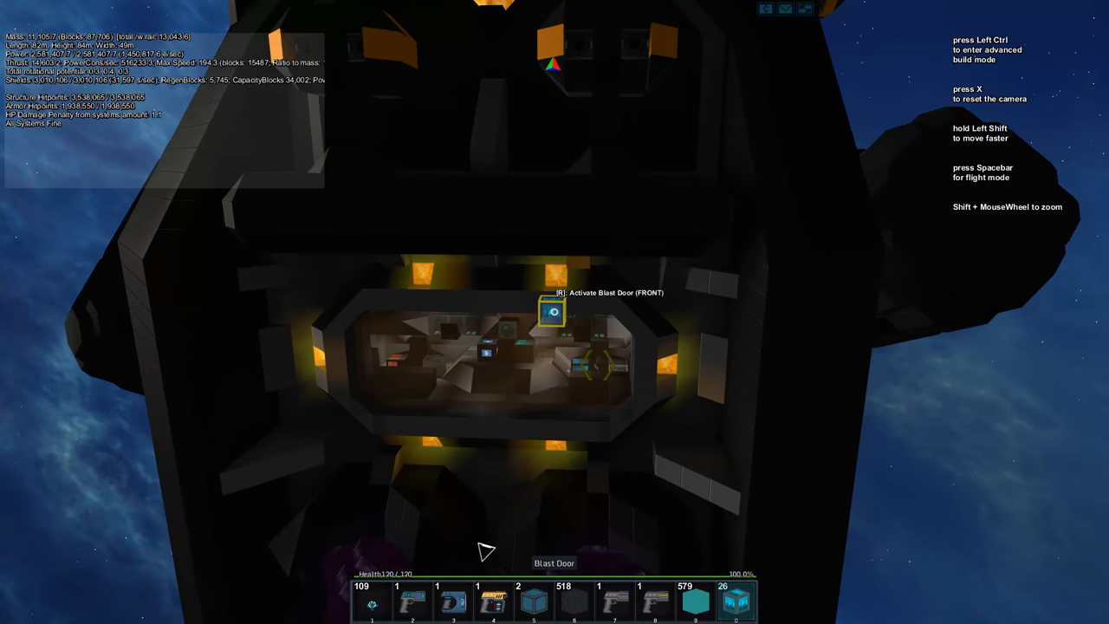
{"action": "key", "text": "space"}
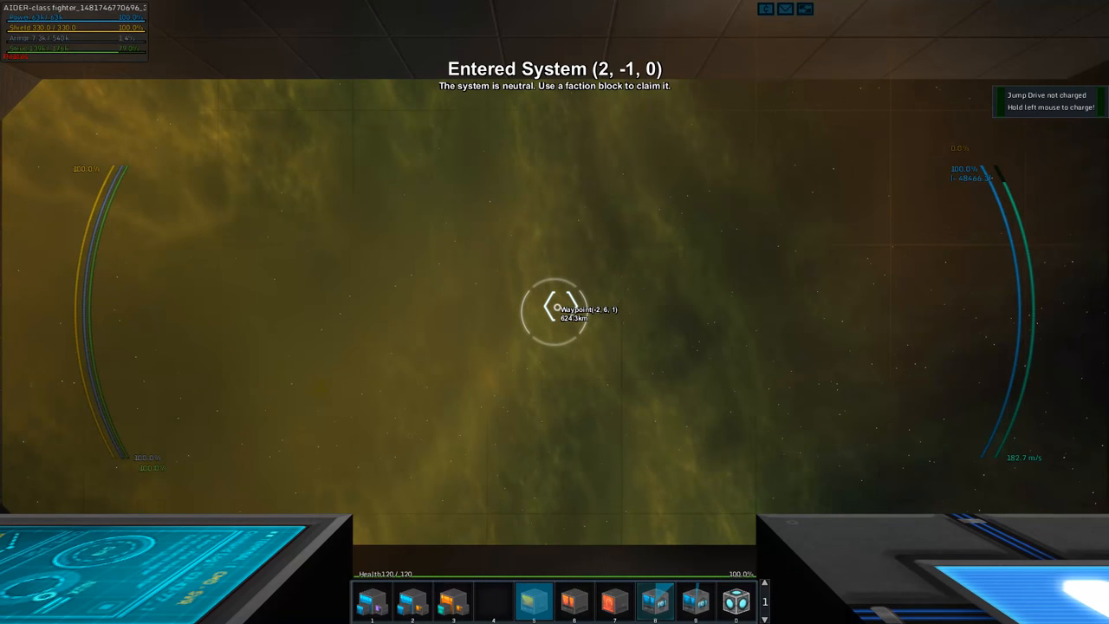
Leave the cockpit for the external build-mode camera showing the ship's stats.
{"action": "key", "text": "r"}
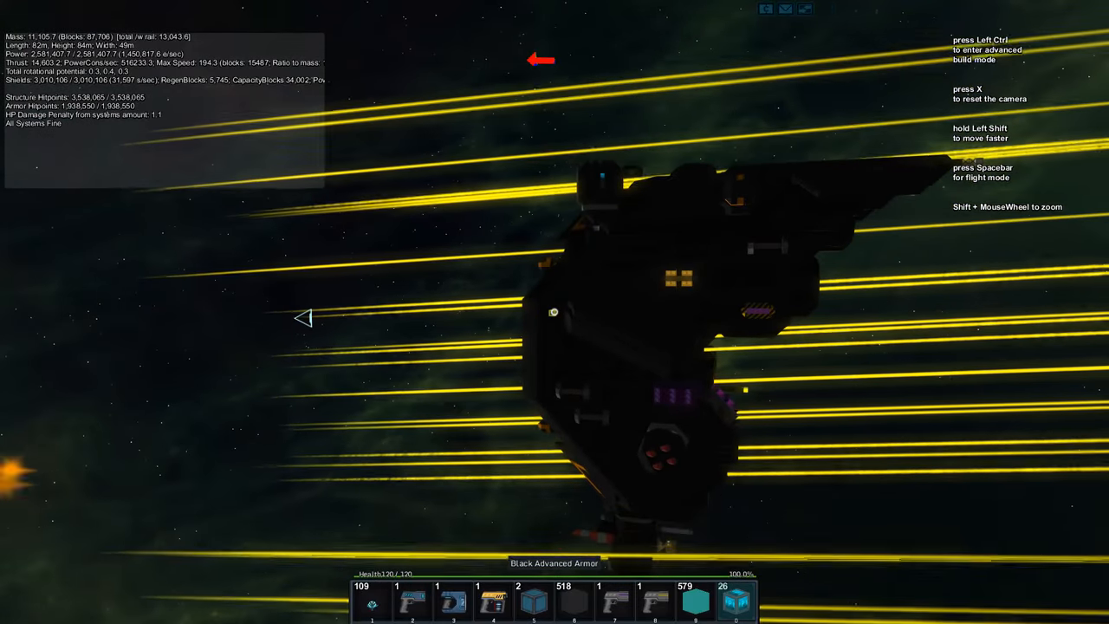
Read the display module's sign about heatseeking missiles against cloaked enemies and cancel without changes.
{"action": "key", "text": "Space"}
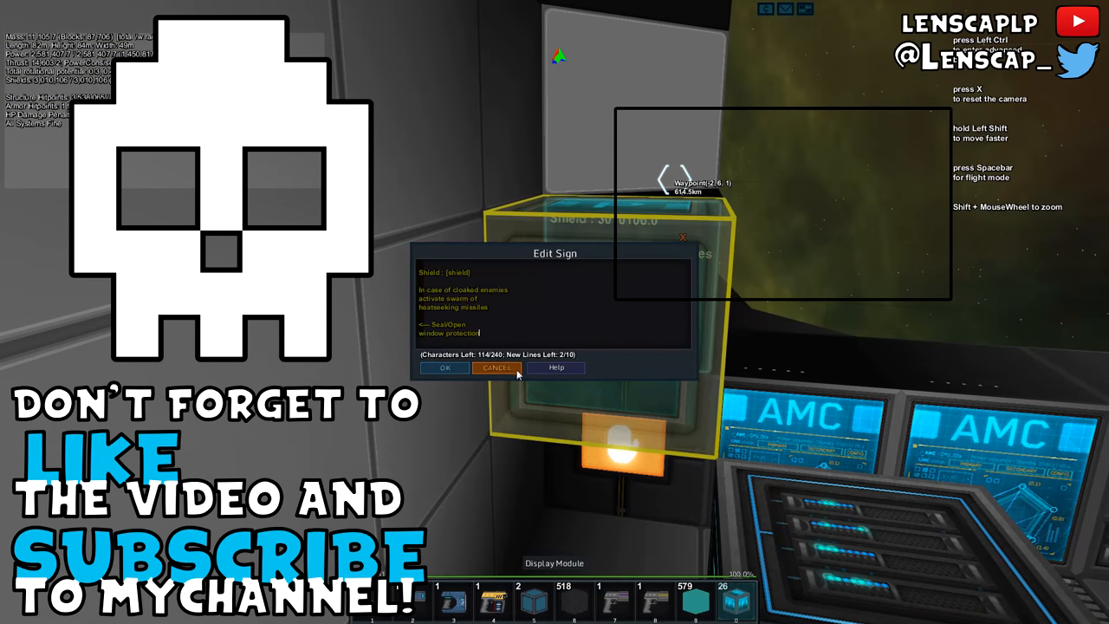
{"action": "left_click", "coordinate": [496, 367]}
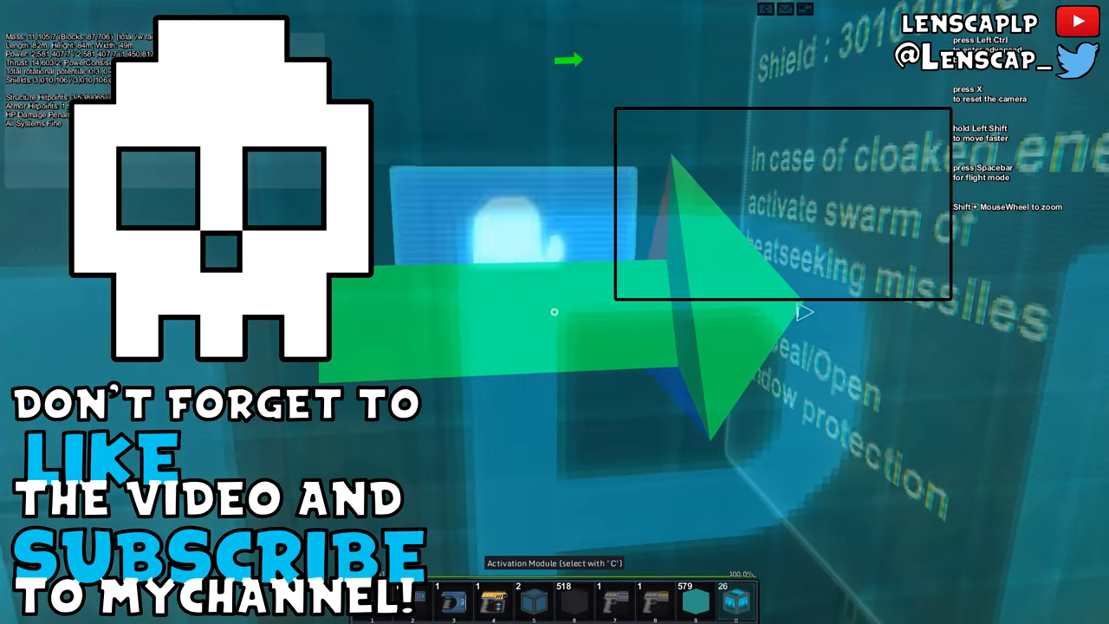